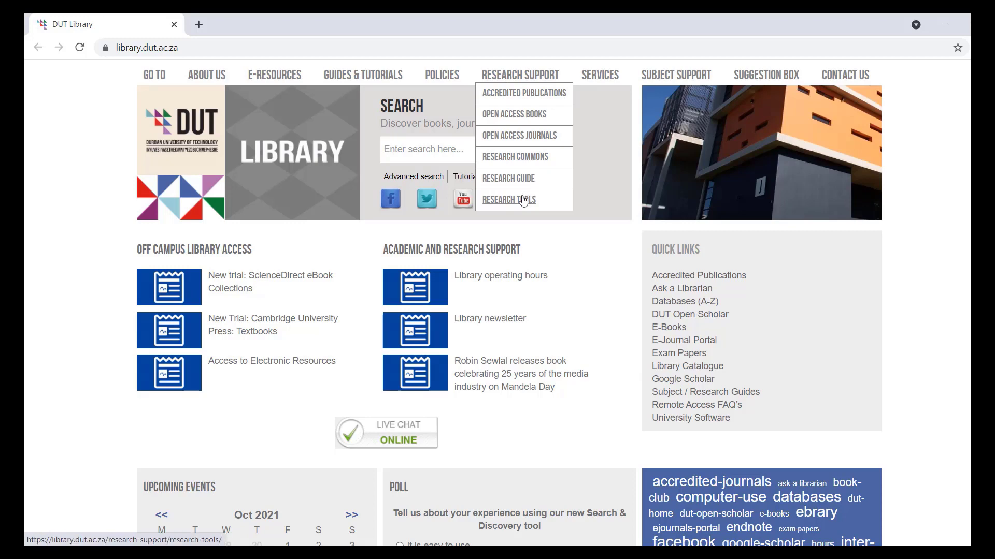
Step: Open the DUT Library Research Tools page describing EndNote and its download link
click(508, 200)
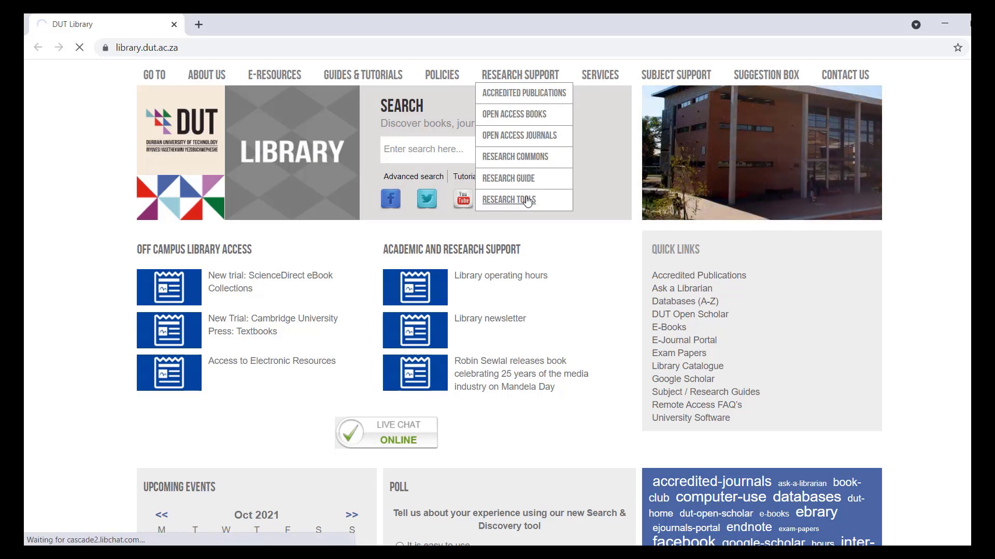
click(507, 200)
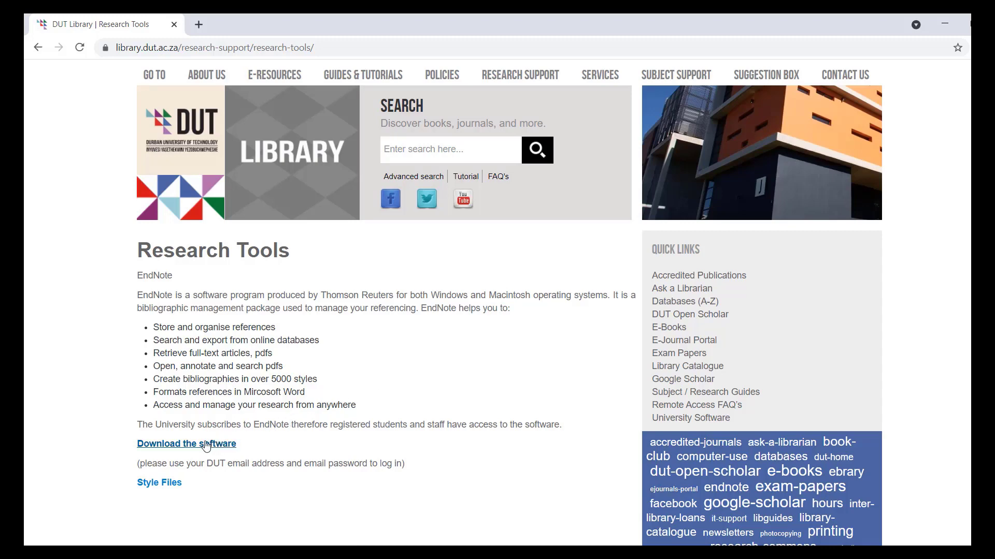
click(185, 443)
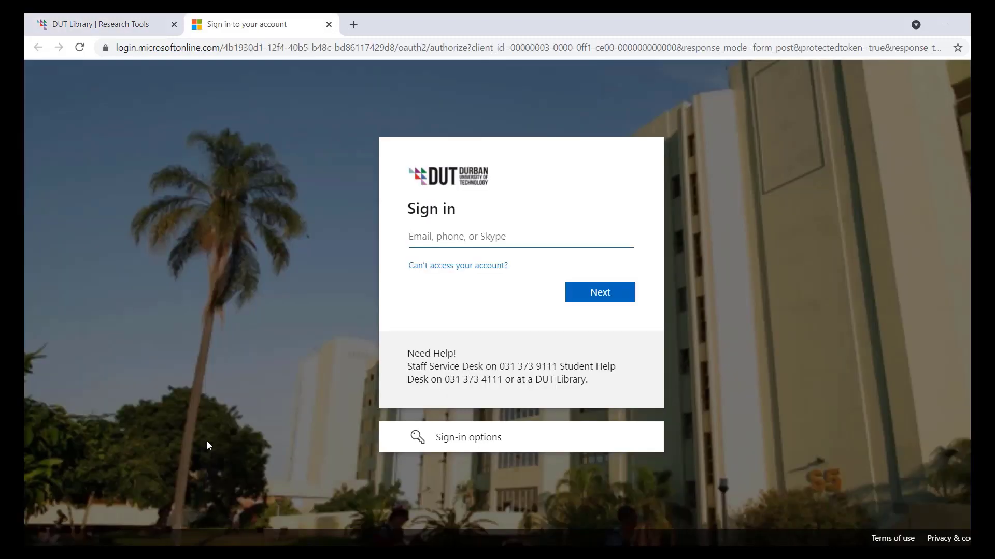
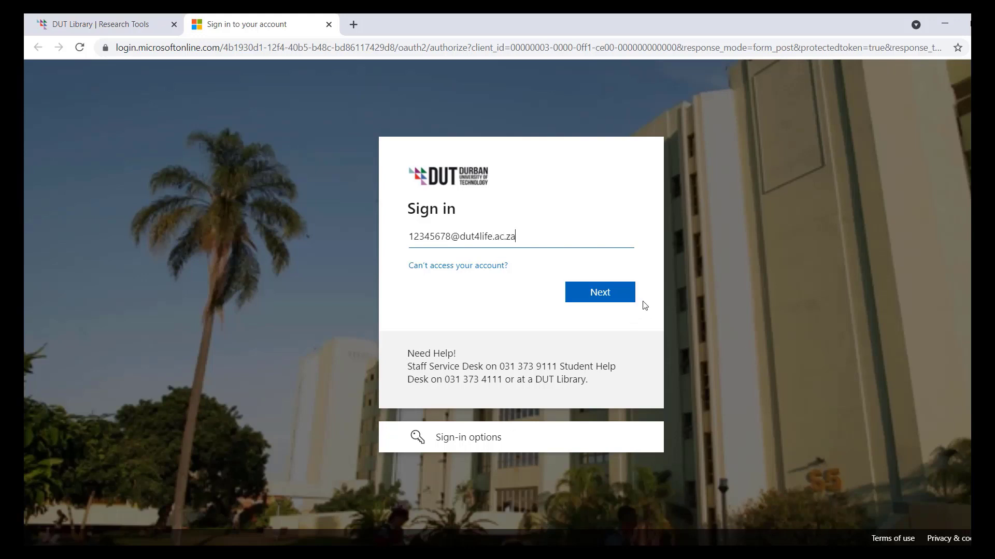
click(599, 292)
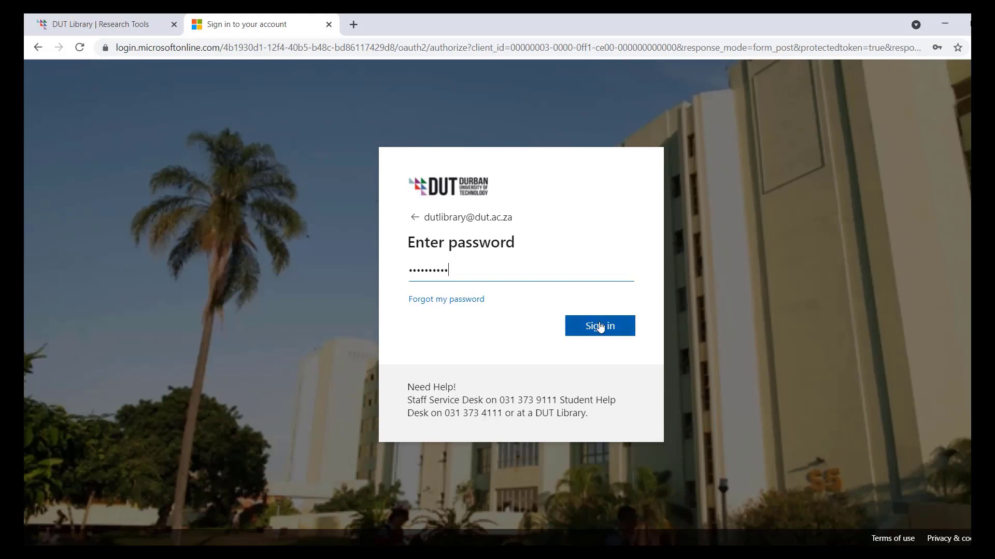
click(599, 325)
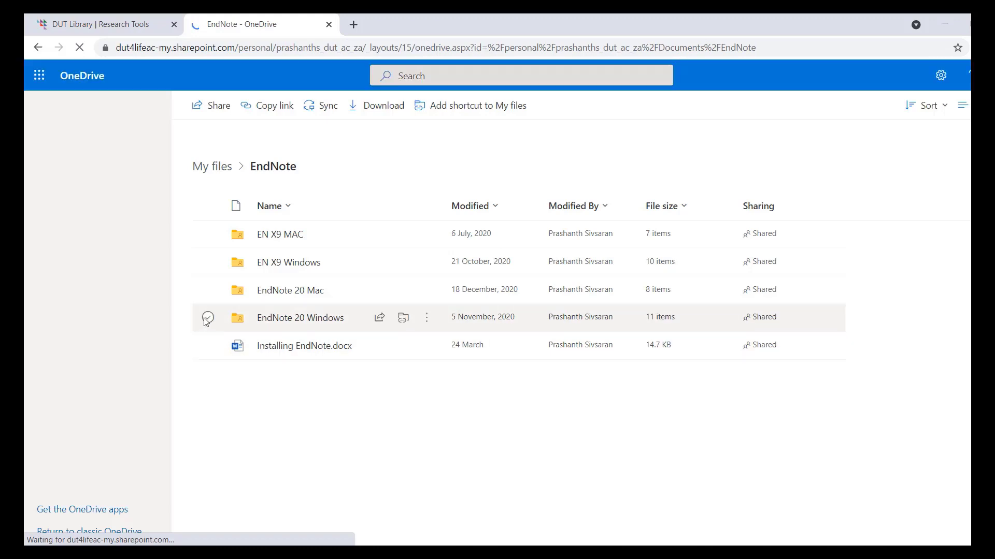
Step: Download the EndNote 20 Windows folder from OneDrive to the computer
click(208, 317)
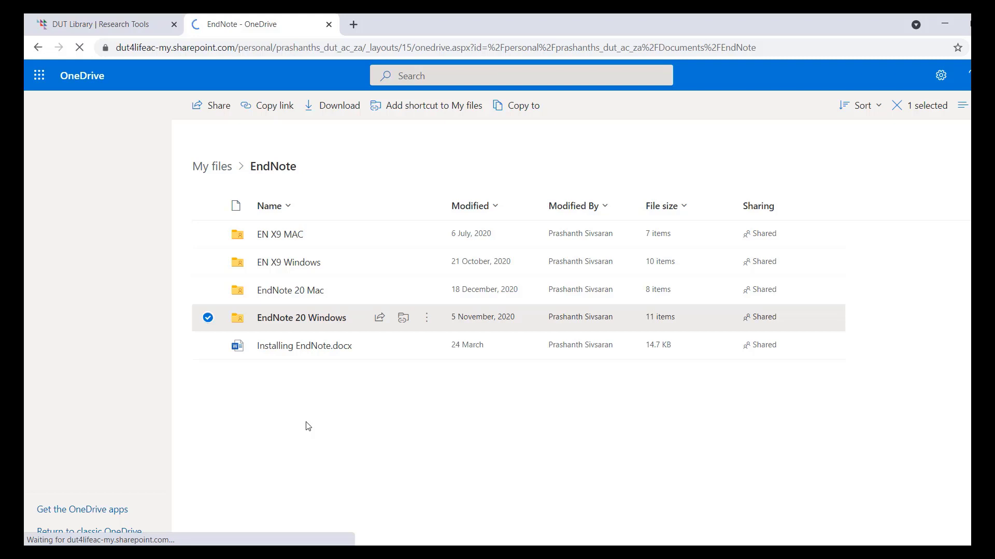
click(332, 105)
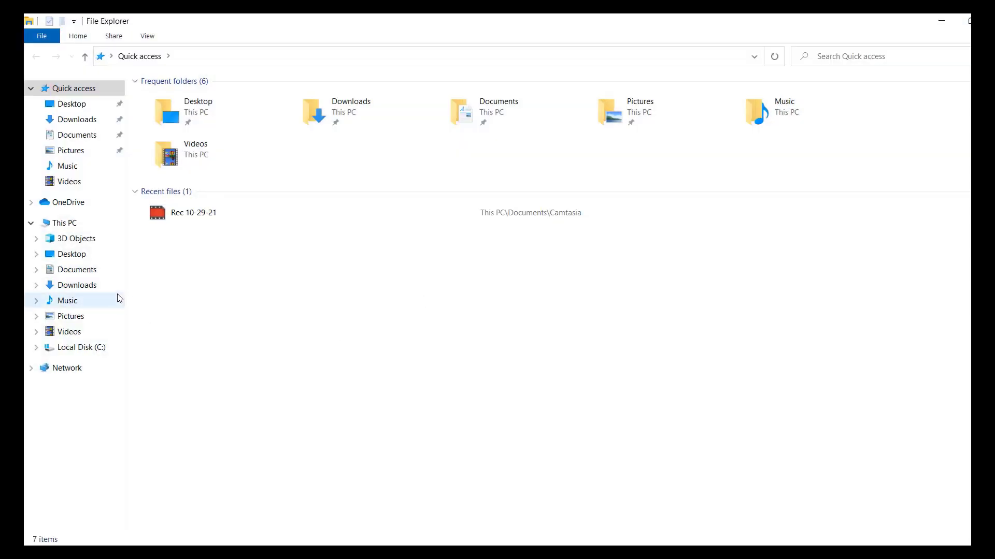
Step: Extract the OneDrive_2021 zip in Downloads without showing extracted files afterwards
click(76, 285)
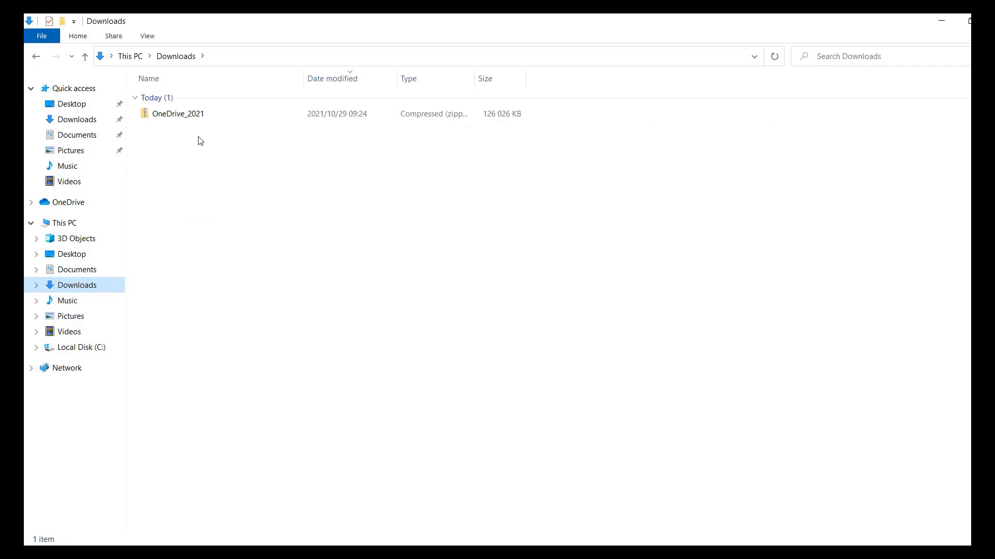
click(179, 114)
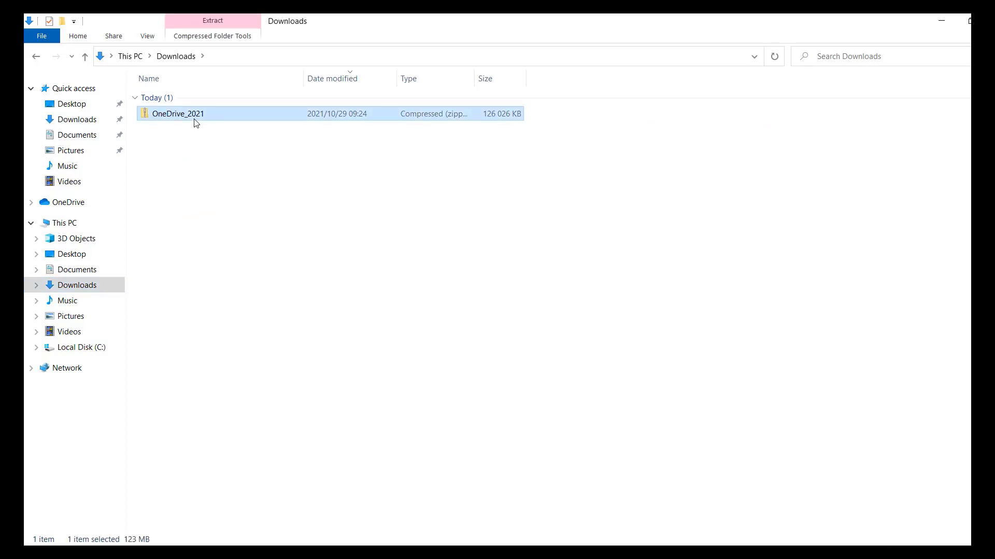
right_click(177, 114)
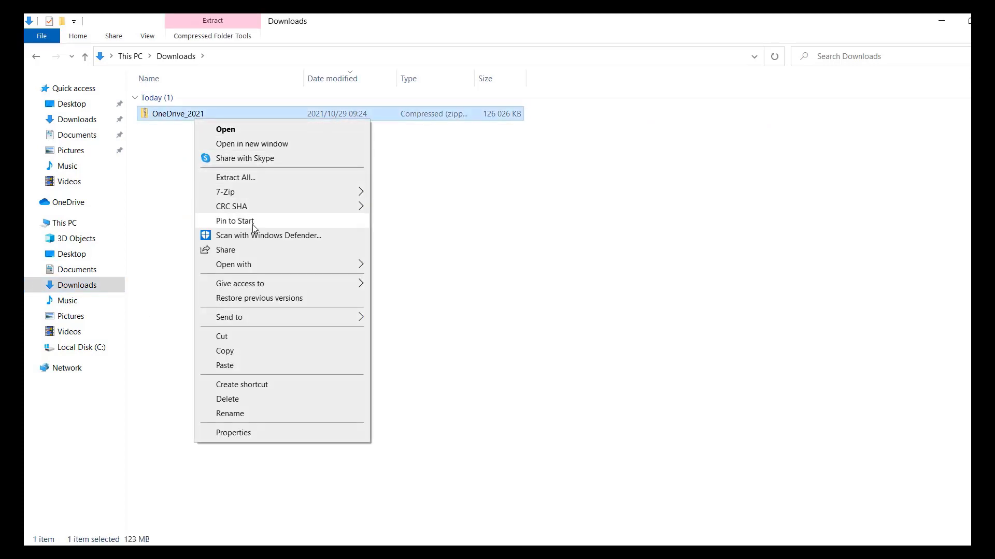
click(235, 177)
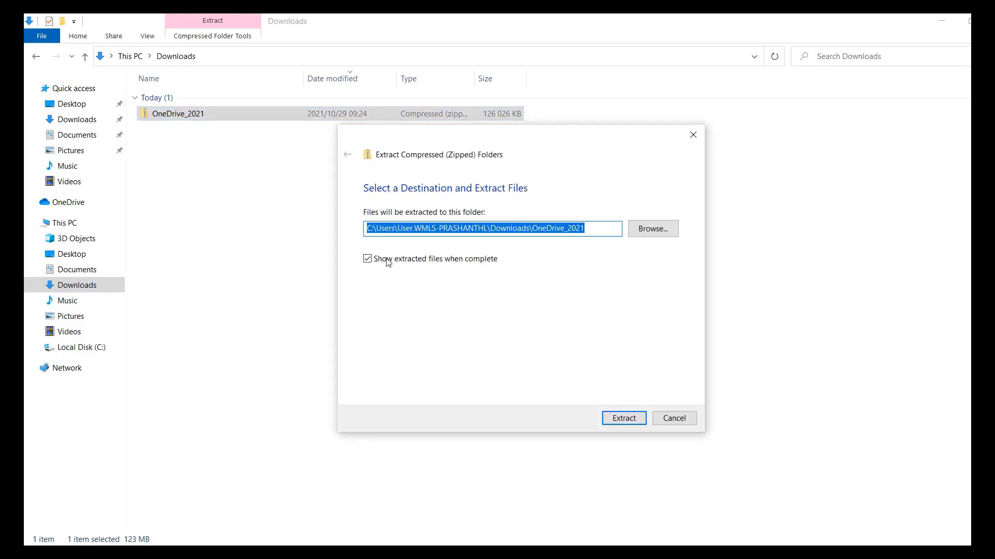
click(367, 258)
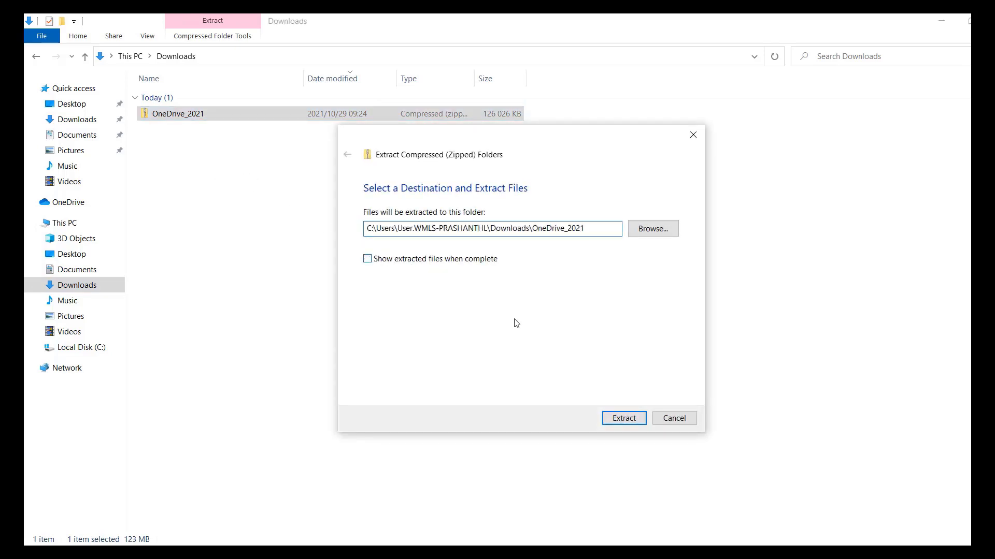
click(623, 418)
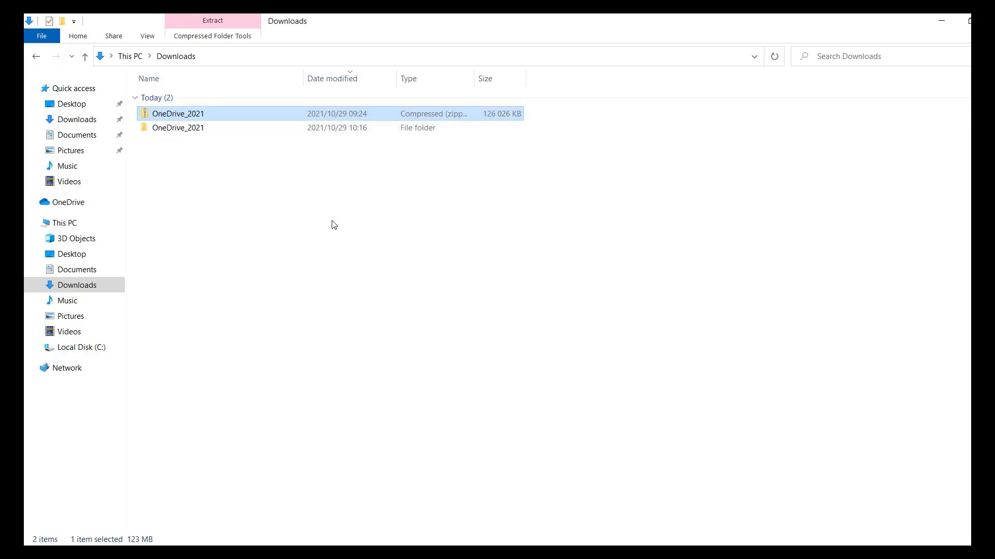
Step: Open OneDrive_2021 > EndNote 20 Windows and select the EN20Inst installer
double_click(177, 128)
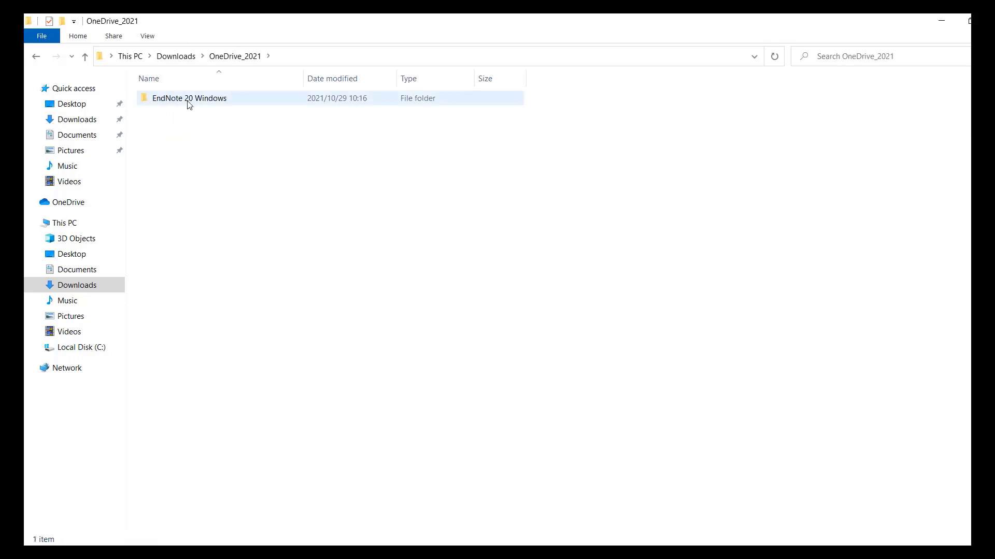
double_click(188, 97)
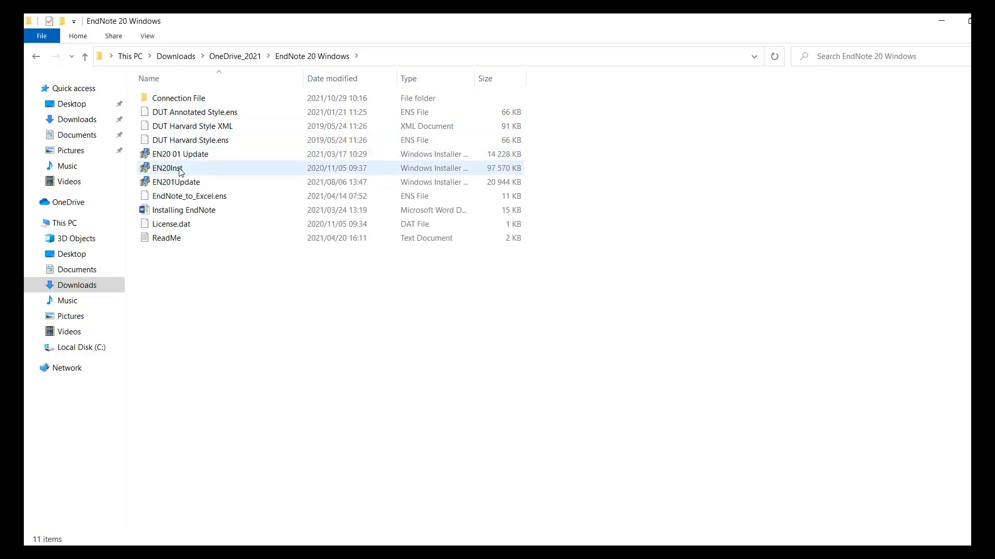
click(169, 168)
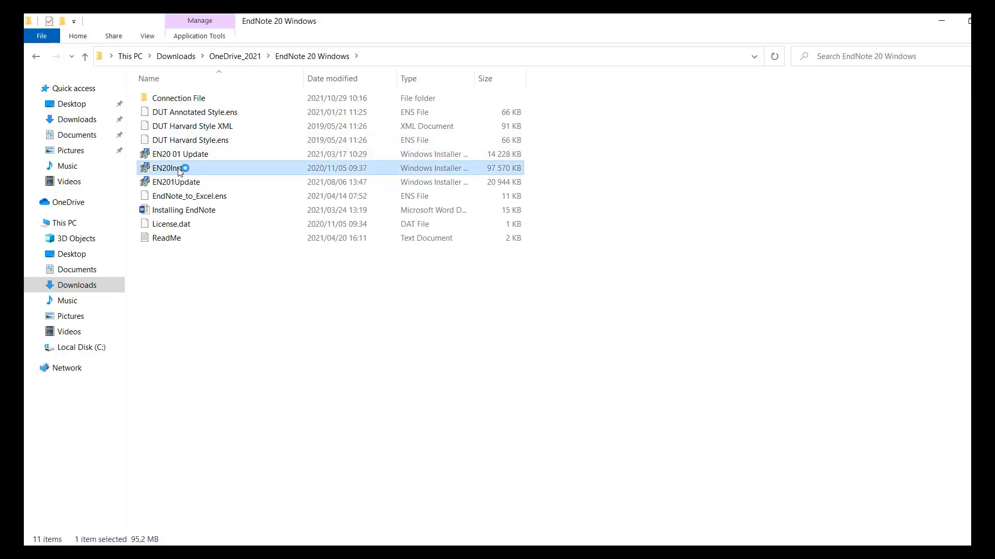
Step: Run EN20Inst, accept the licence and install EndNote 20 as Typical into the default folder
double_click(168, 167)
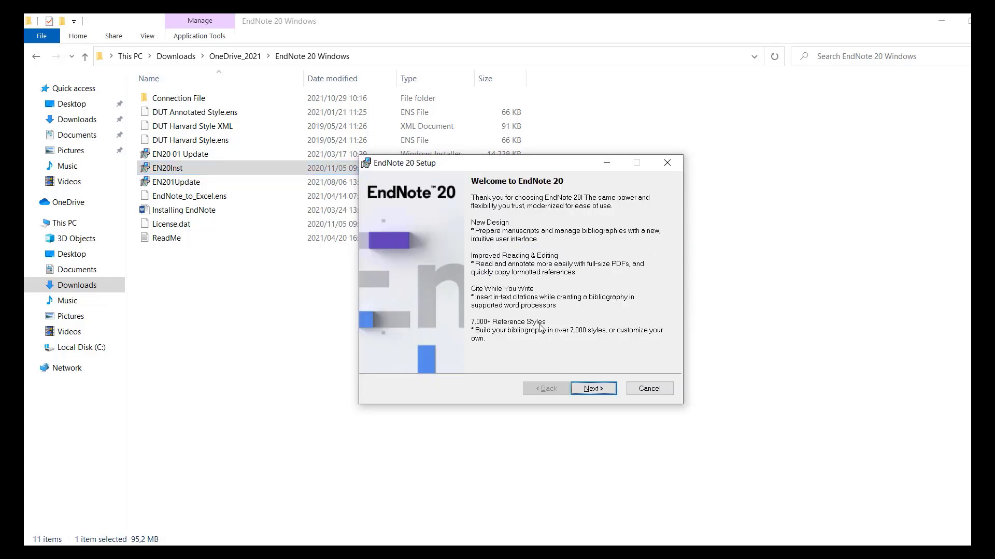
click(593, 388)
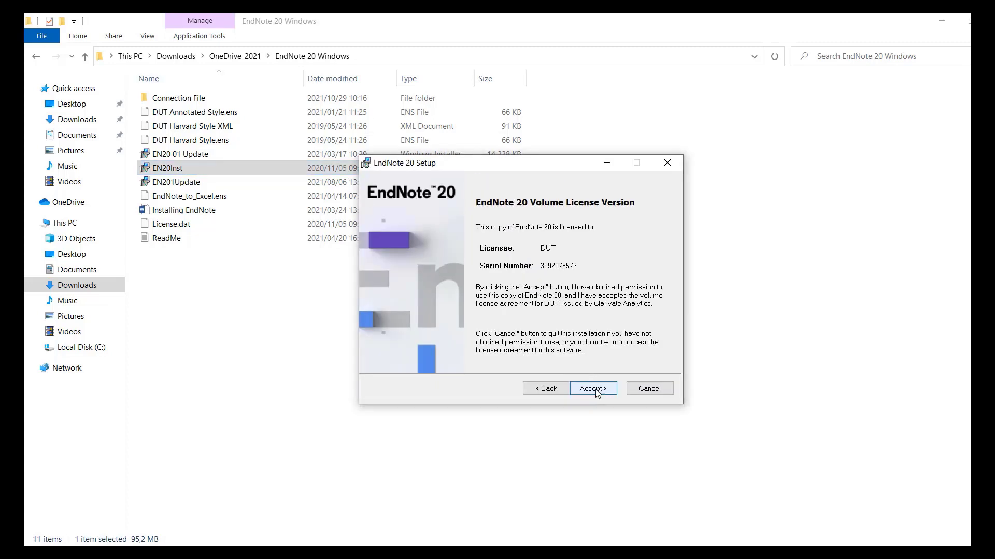
click(592, 388)
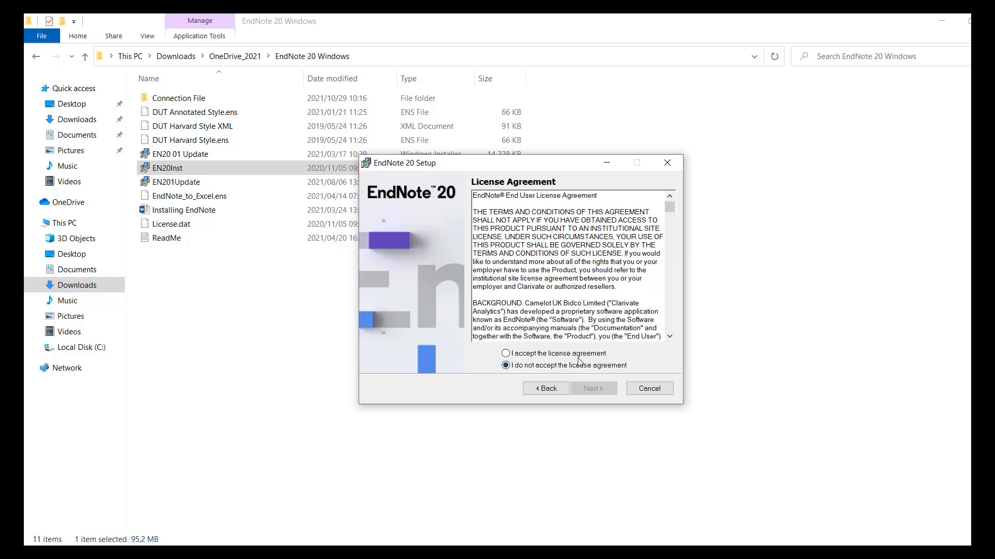
click(592, 388)
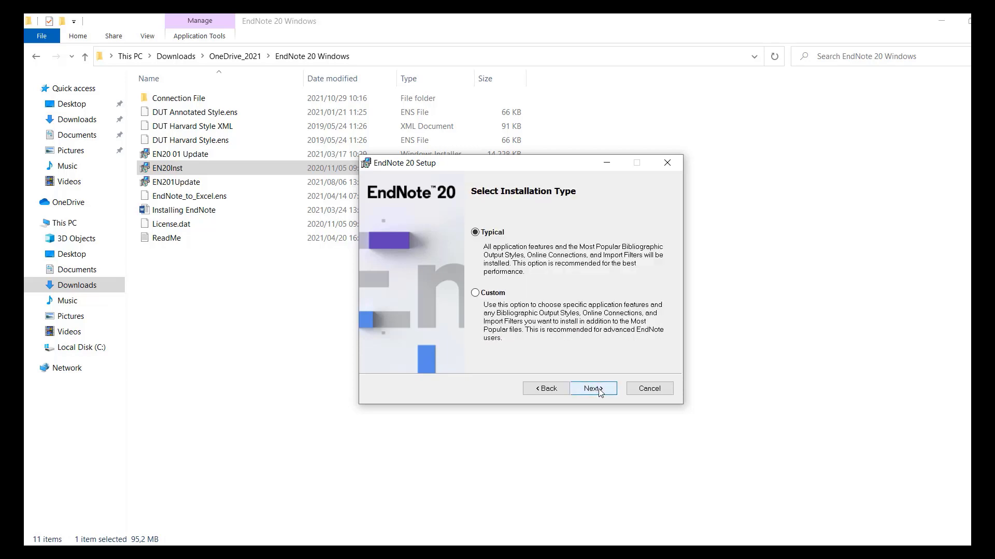
click(592, 388)
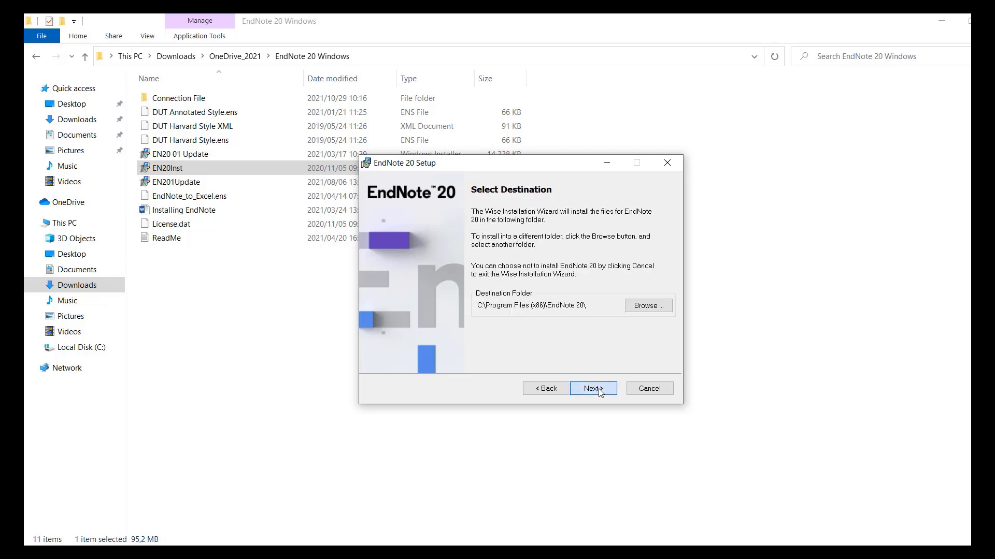
click(592, 388)
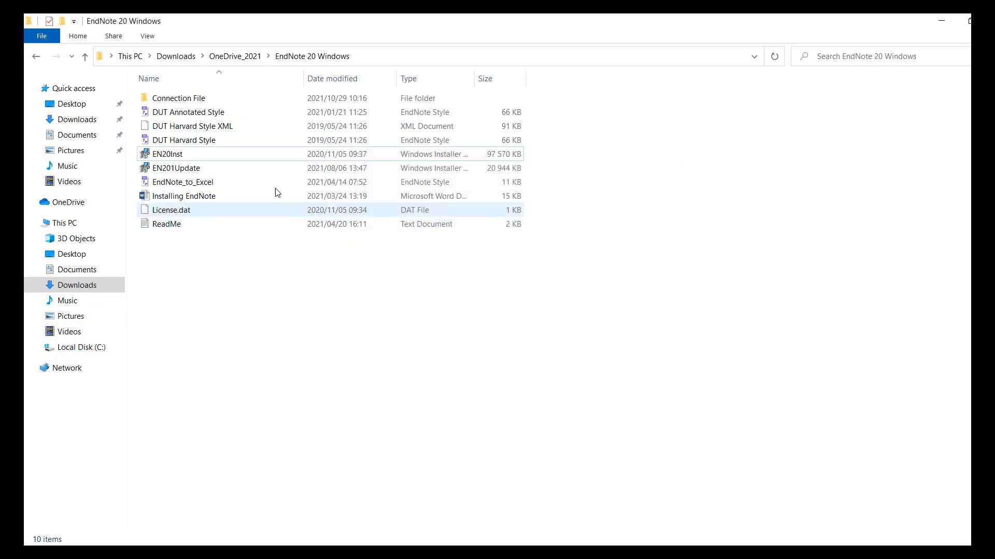
Step: Run EN201Update to apply the EndNote 20.1 update to the installation
double_click(176, 168)
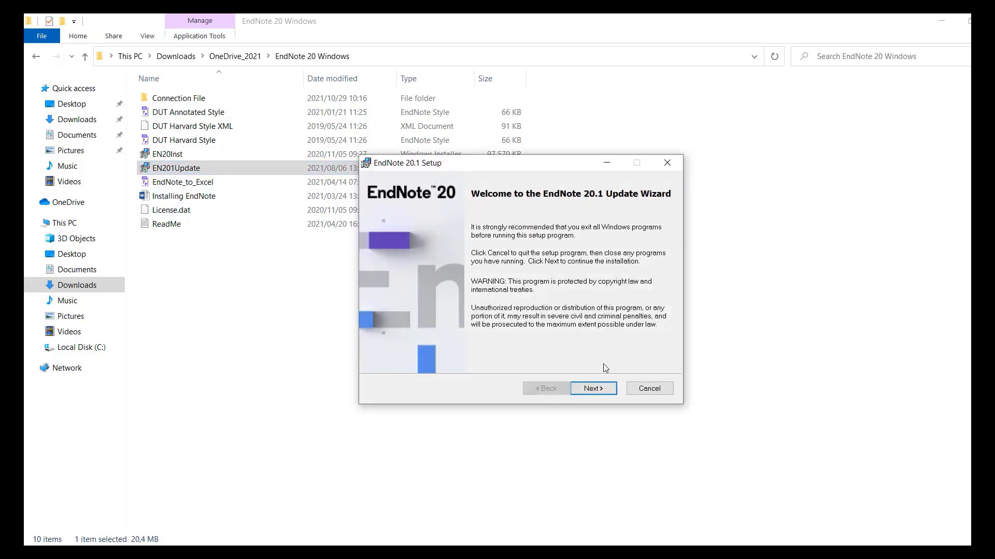
click(592, 388)
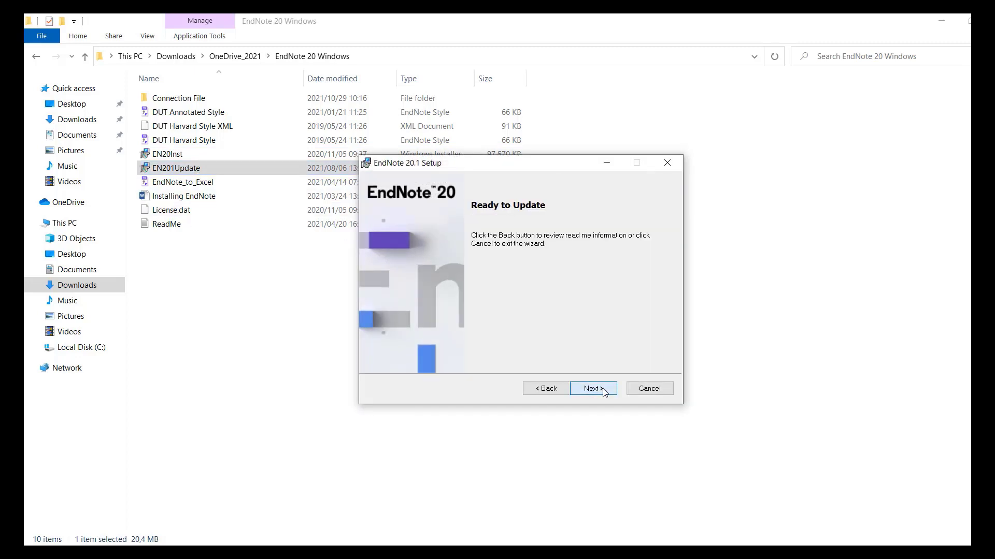
click(592, 389)
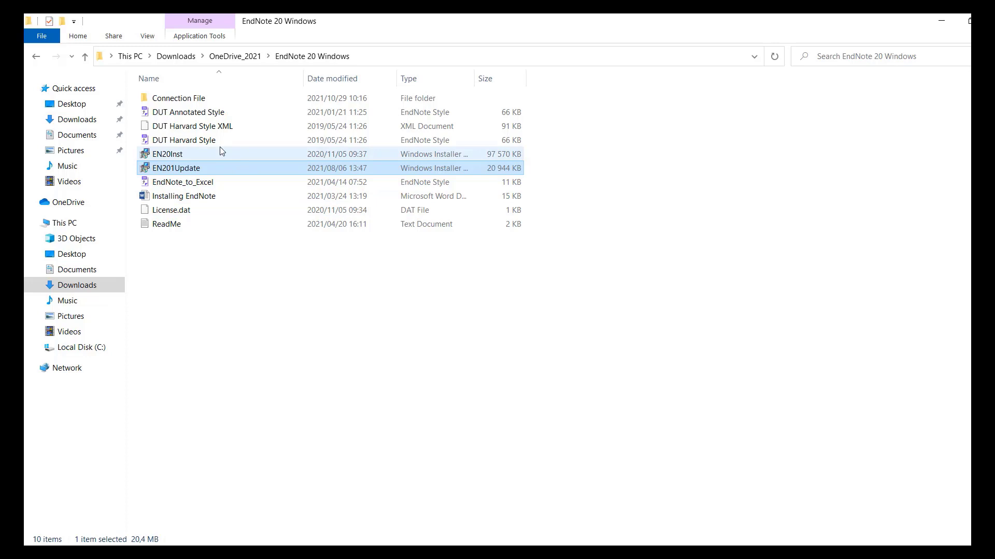
Step: Copy DUT Harvard Style into C:\Program Files (x86)\EndNote 20\Styles with administrator permission
right_click(184, 139)
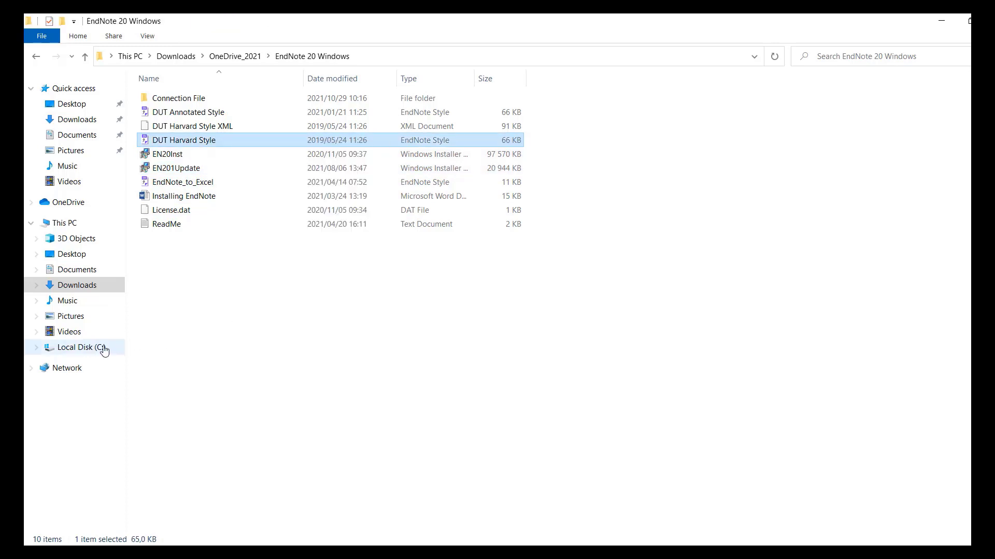
click(81, 347)
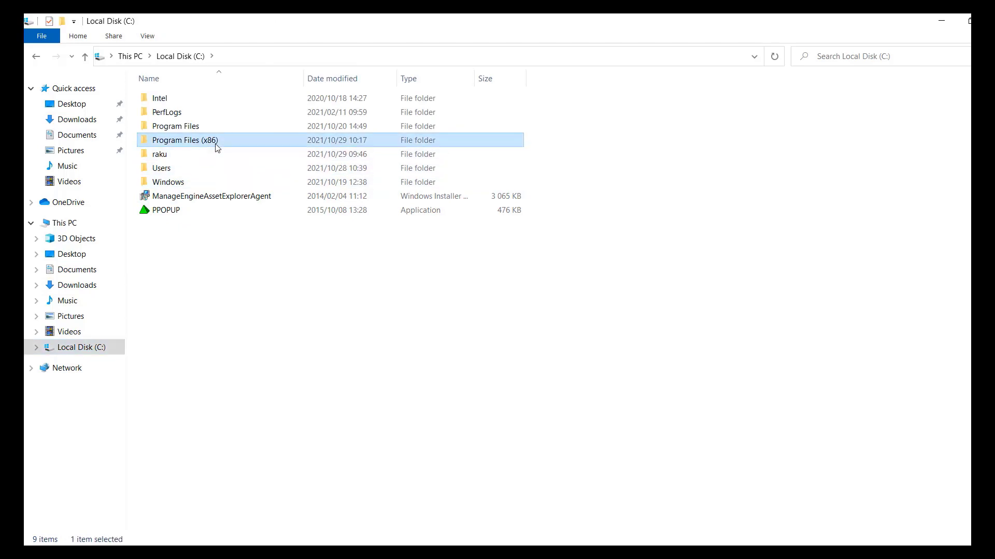
double_click(184, 140)
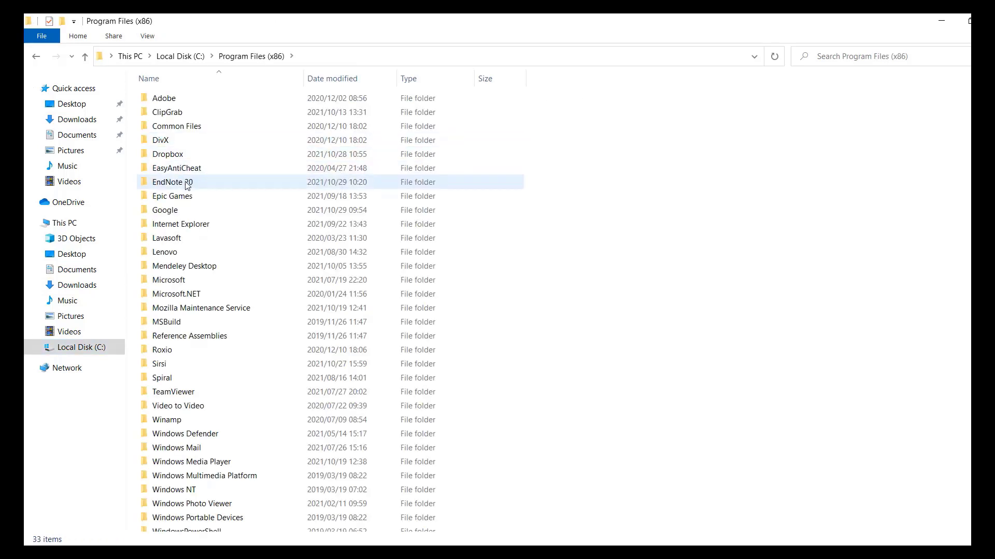
double_click(172, 182)
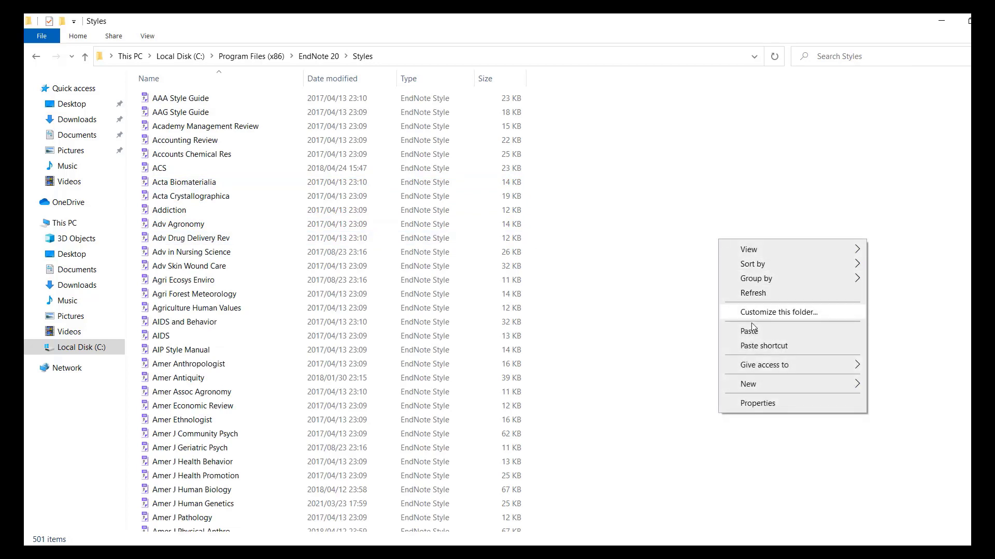
click(748, 330)
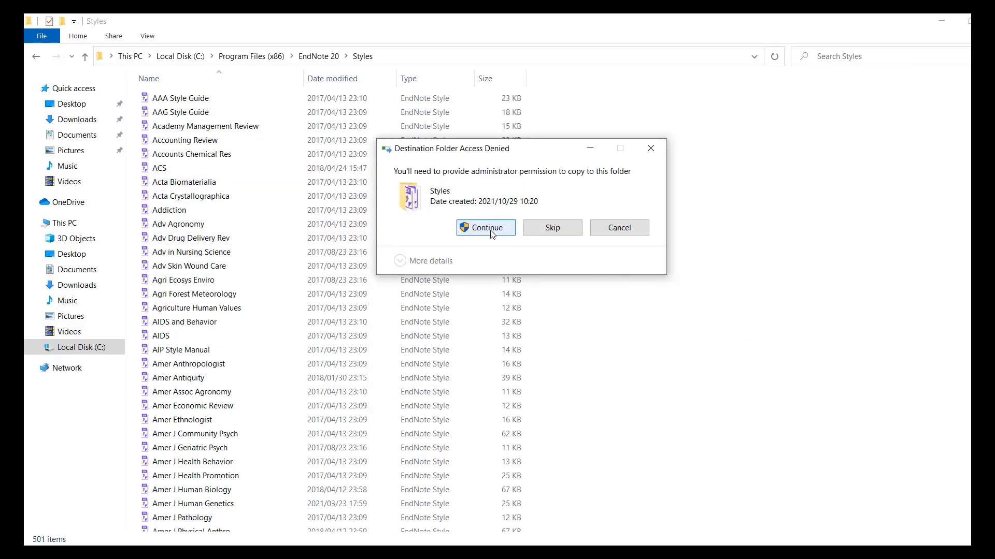
click(485, 227)
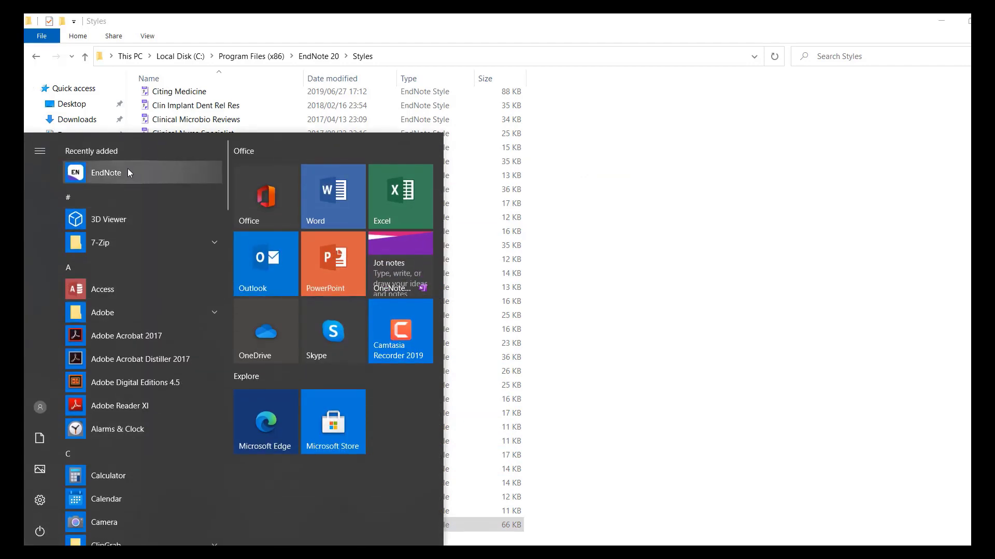
Step: Launch EndNote 20 and create a new library saved as My EndNote Library in Documents
click(106, 173)
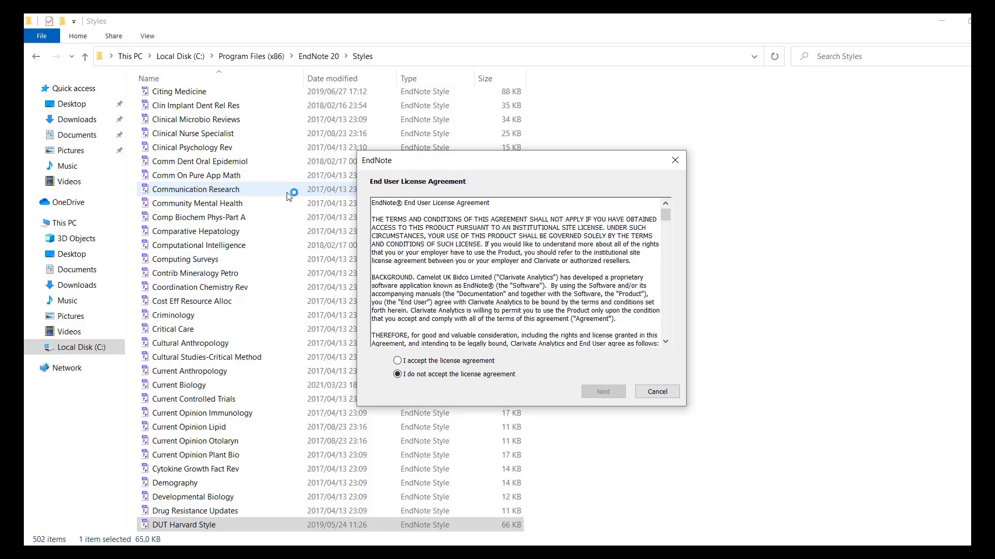
mouse_move(436, 361)
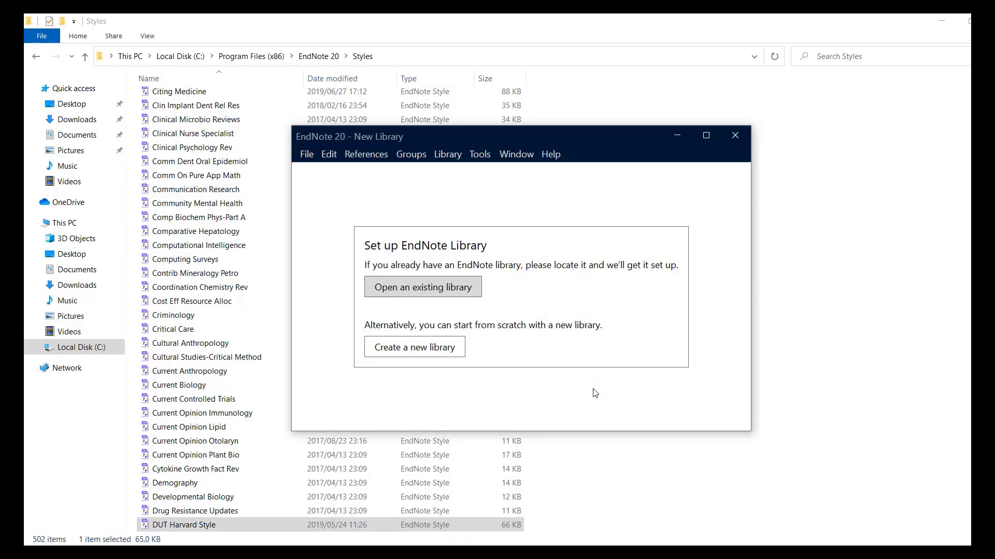
mouse_move(445, 356)
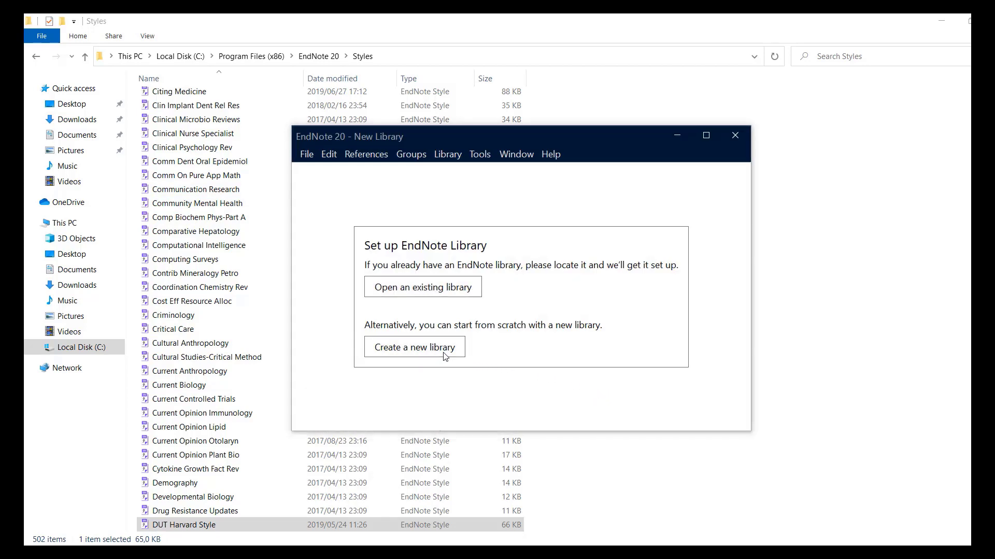
click(413, 347)
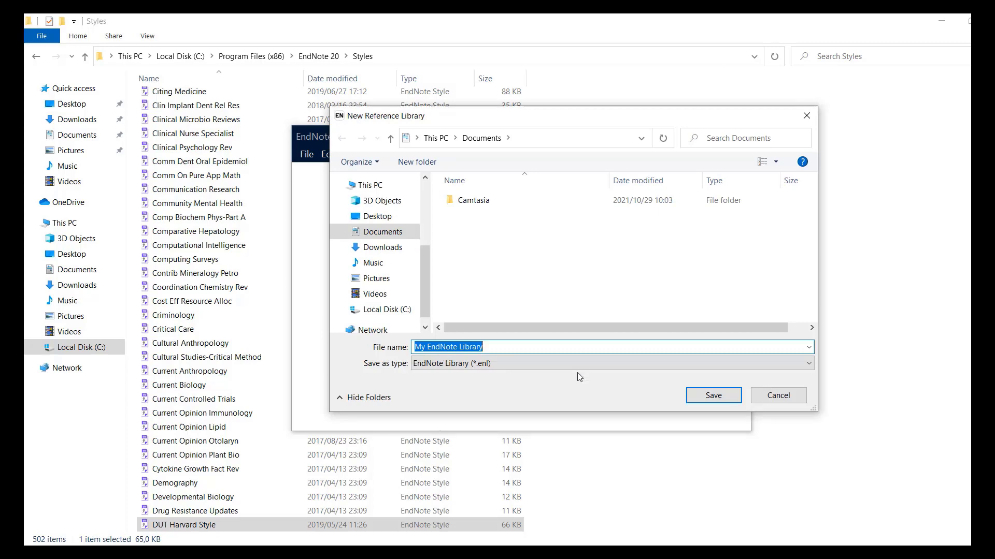
click(713, 395)
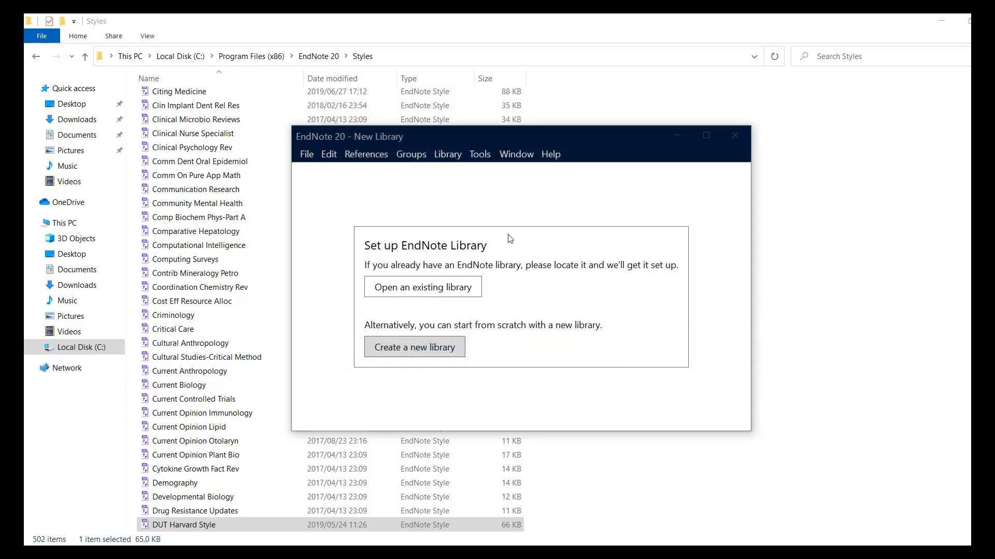
mouse_move(702, 147)
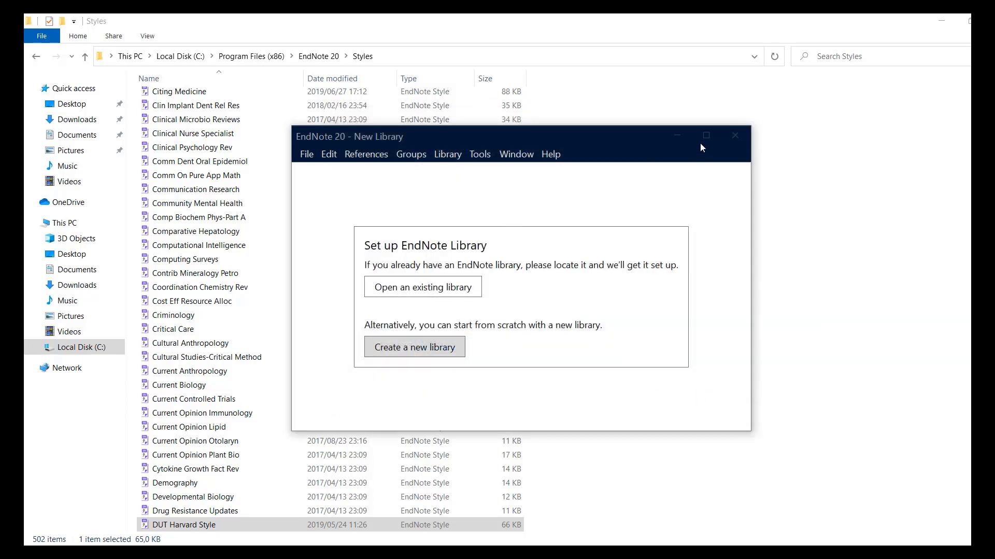
mouse_move(706, 134)
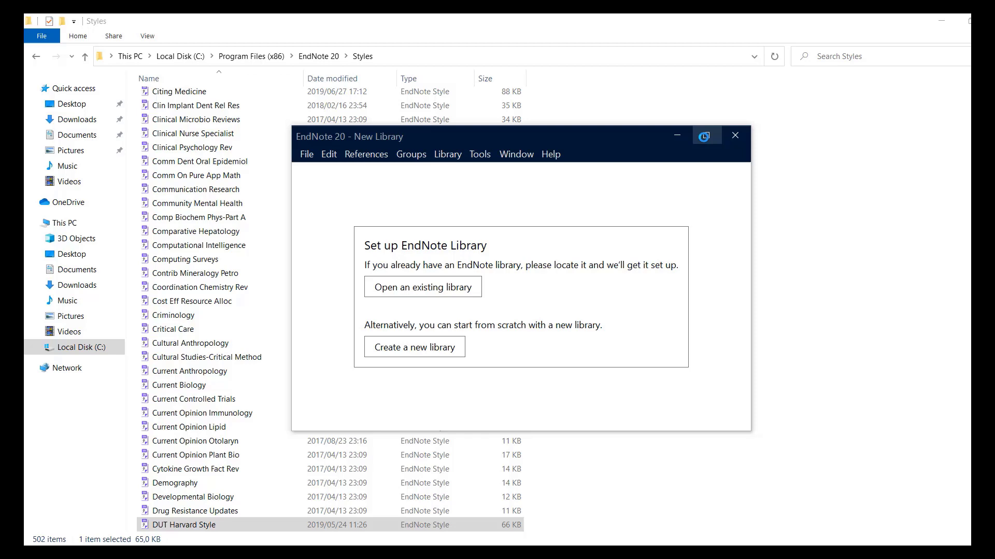
Step: Import the DUT Harvard Style XML reference type table from Downloads in Reference Types preferences
click(414, 347)
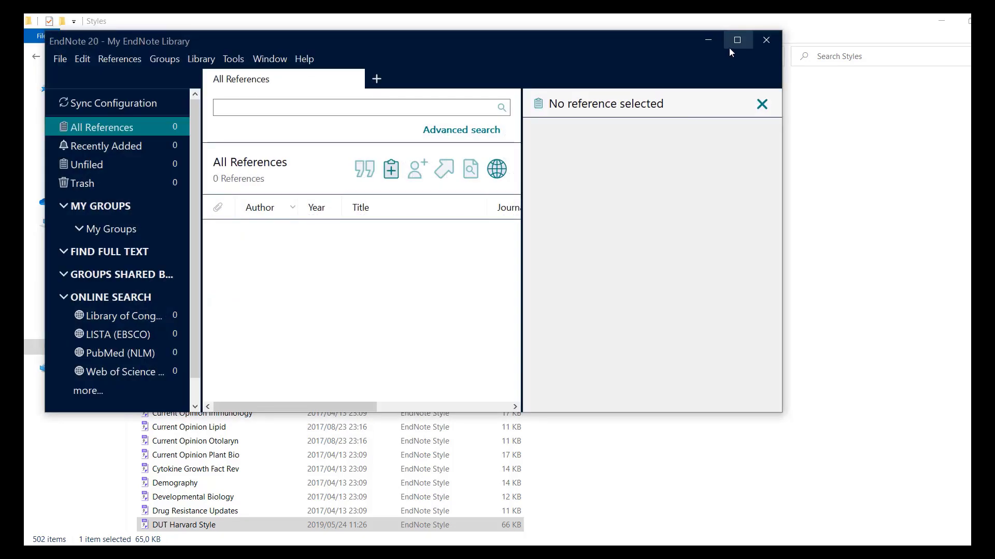
click(737, 41)
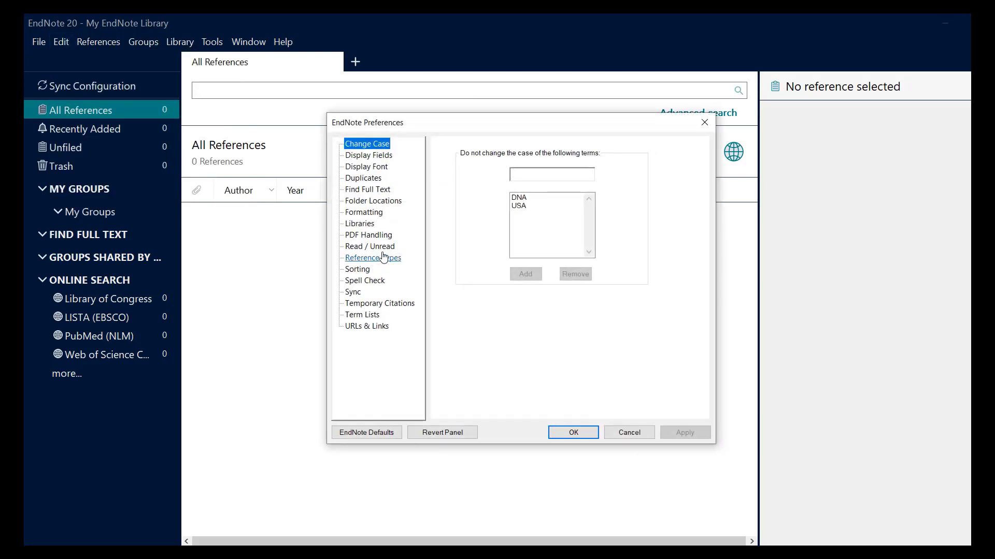
click(372, 258)
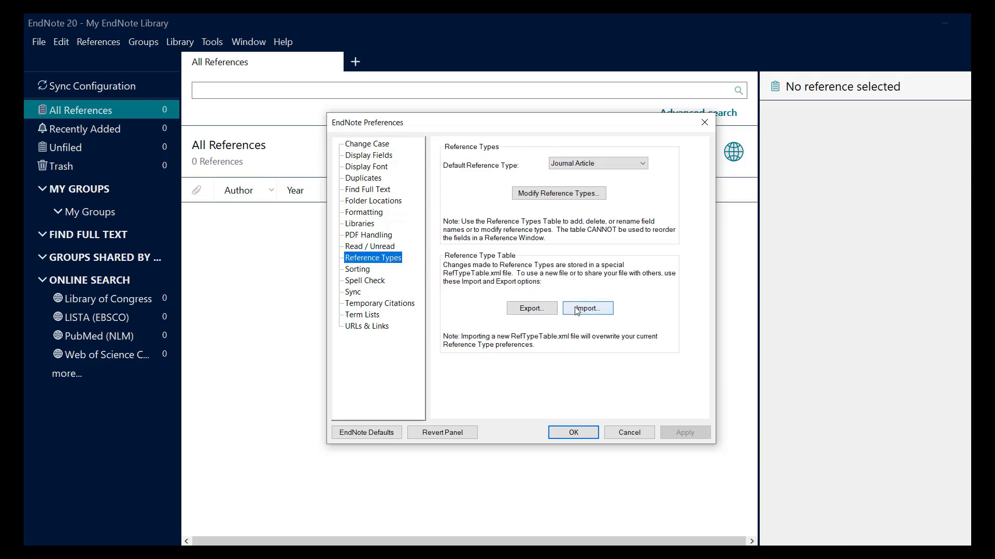
click(587, 309)
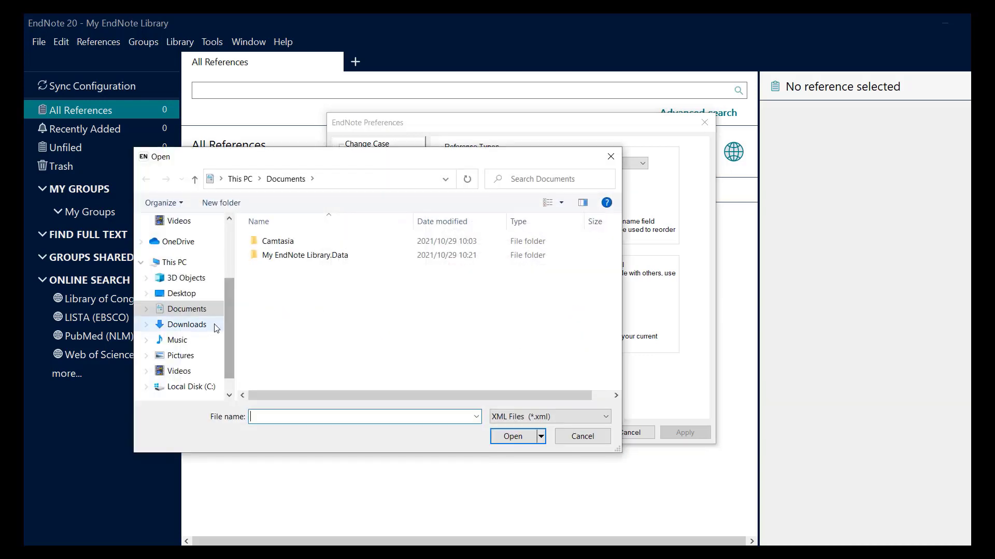
click(188, 324)
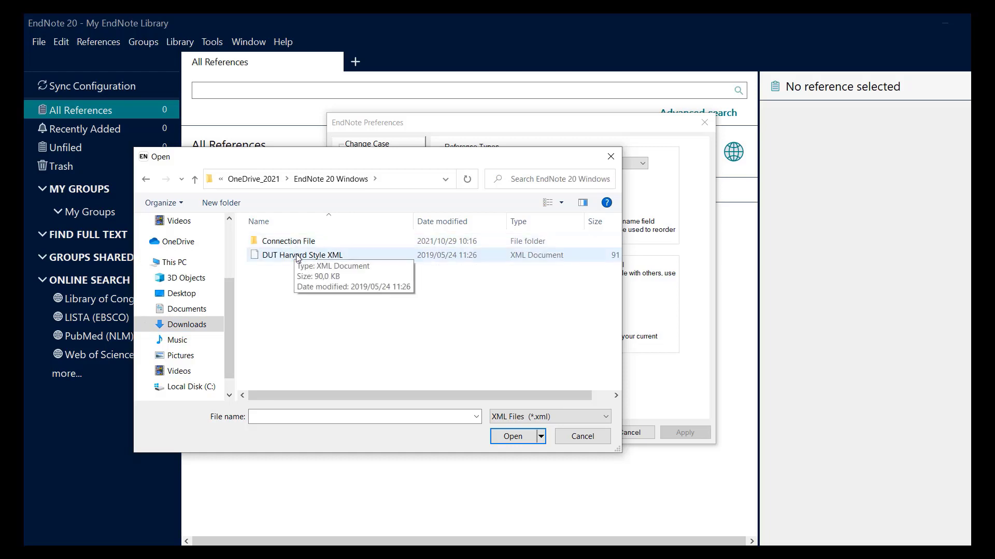
click(581, 436)
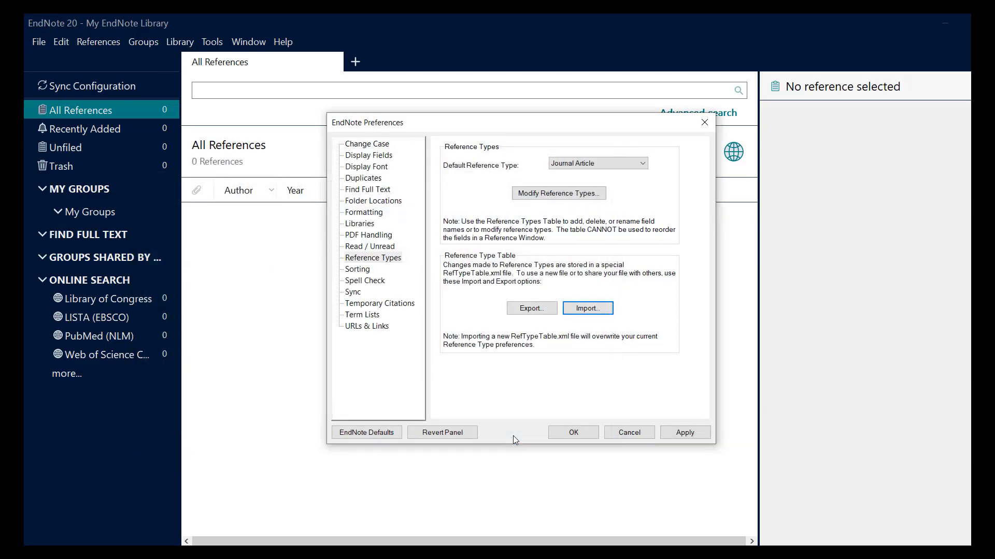
mouse_move(360, 315)
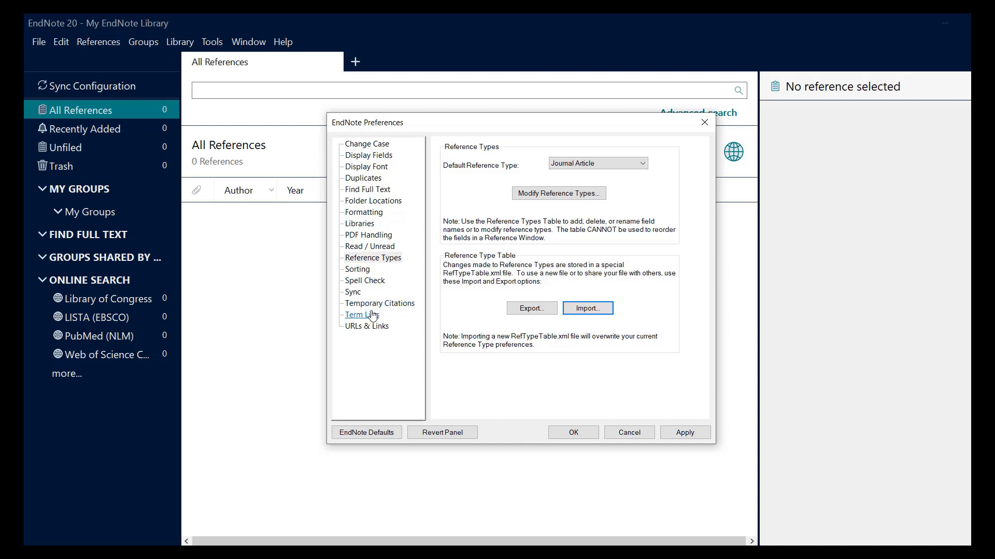
Step: Review the Term Lists preferences and close the preferences dialog
click(362, 315)
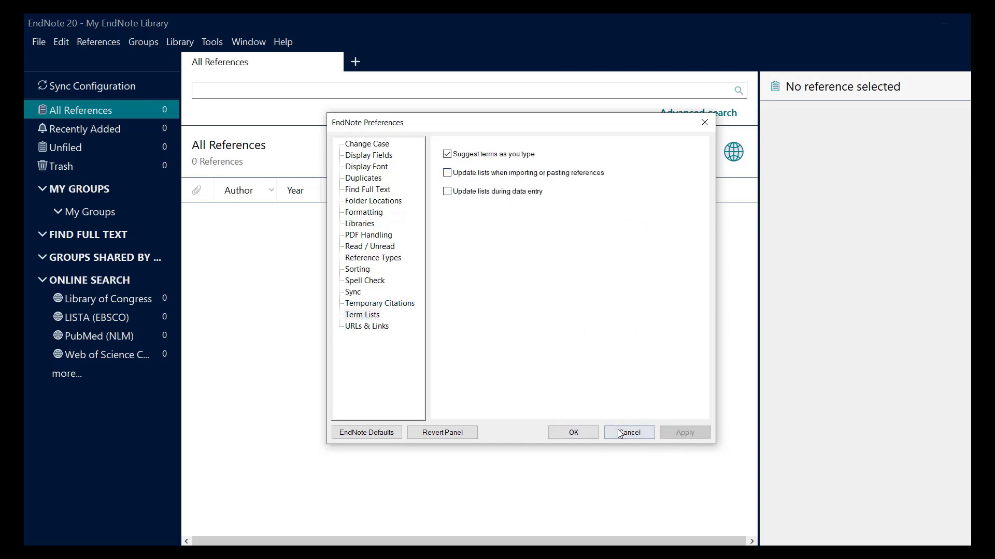
click(627, 432)
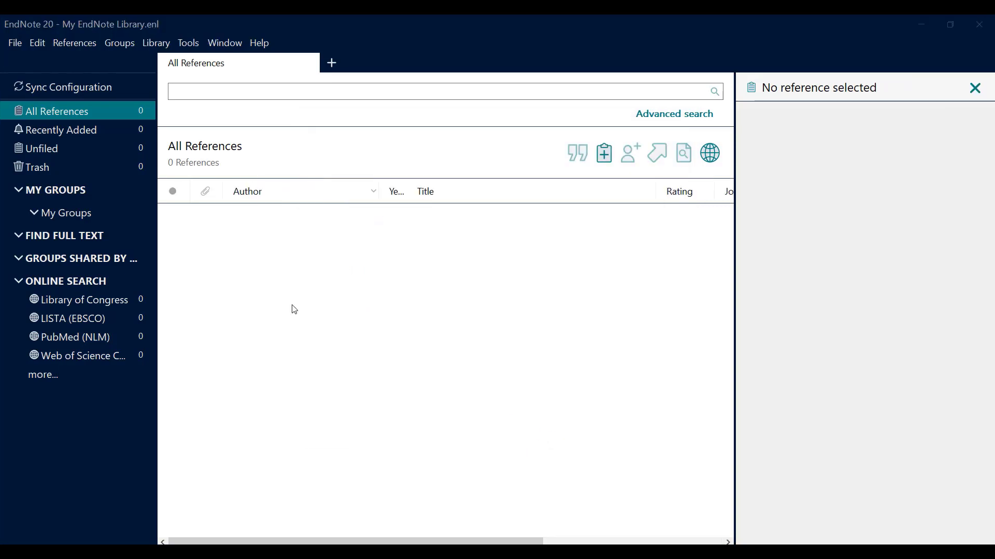
Step: Mark DUT Harvard Style as a favourite in the Output Style Manager
click(187, 42)
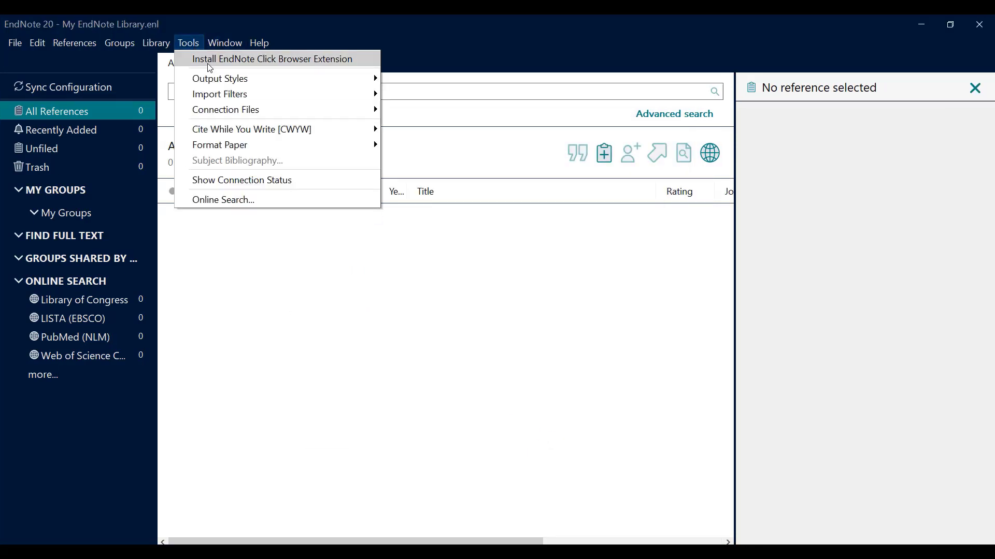
mouse_move(220, 78)
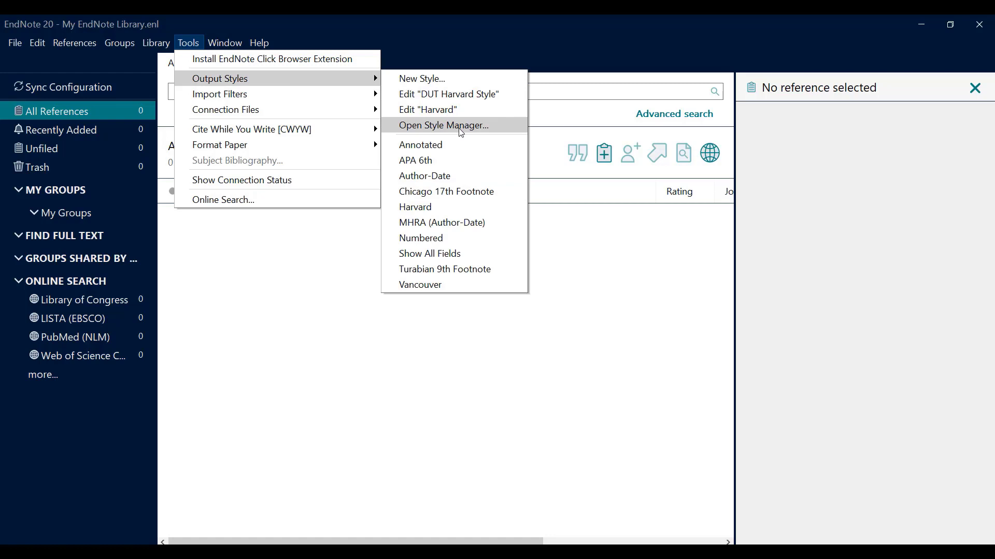
click(444, 126)
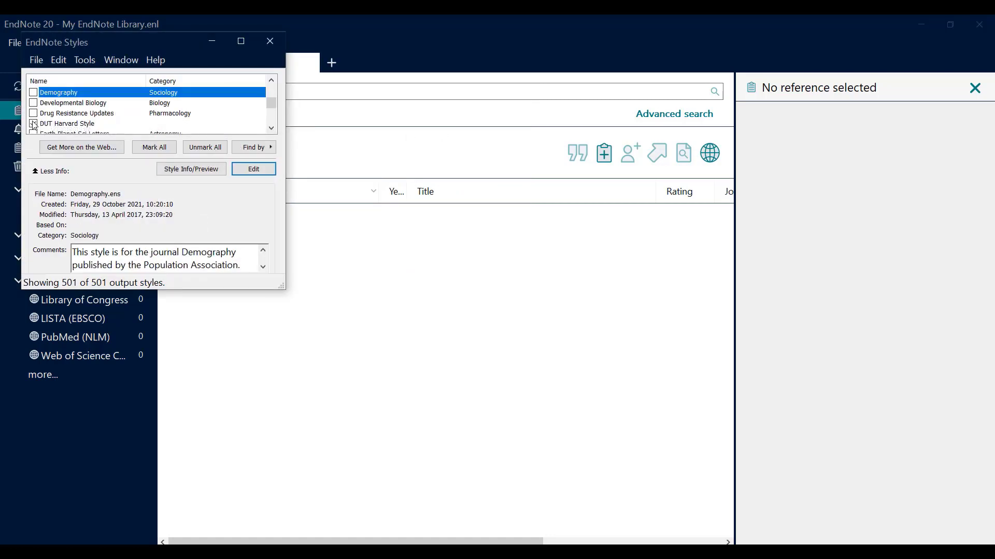
click(269, 41)
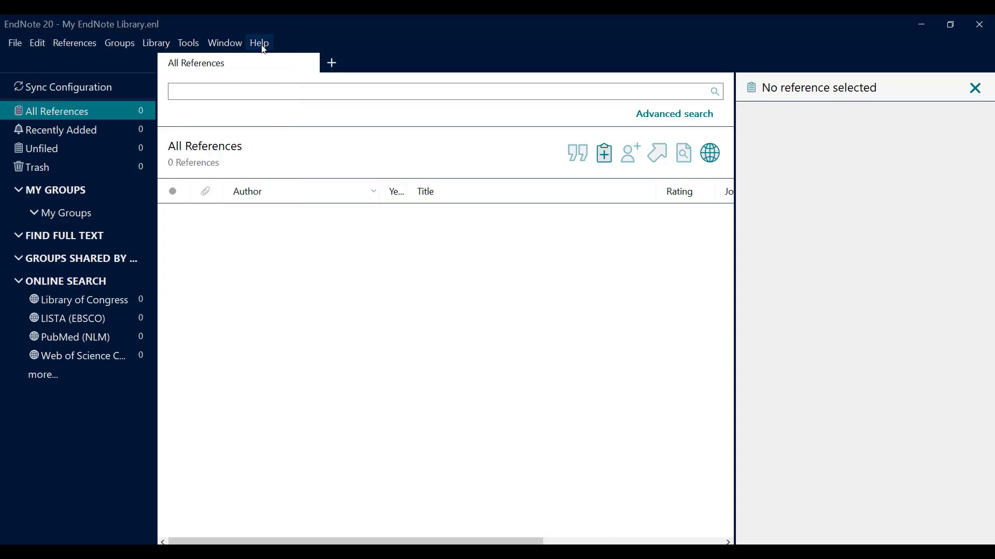
click(187, 43)
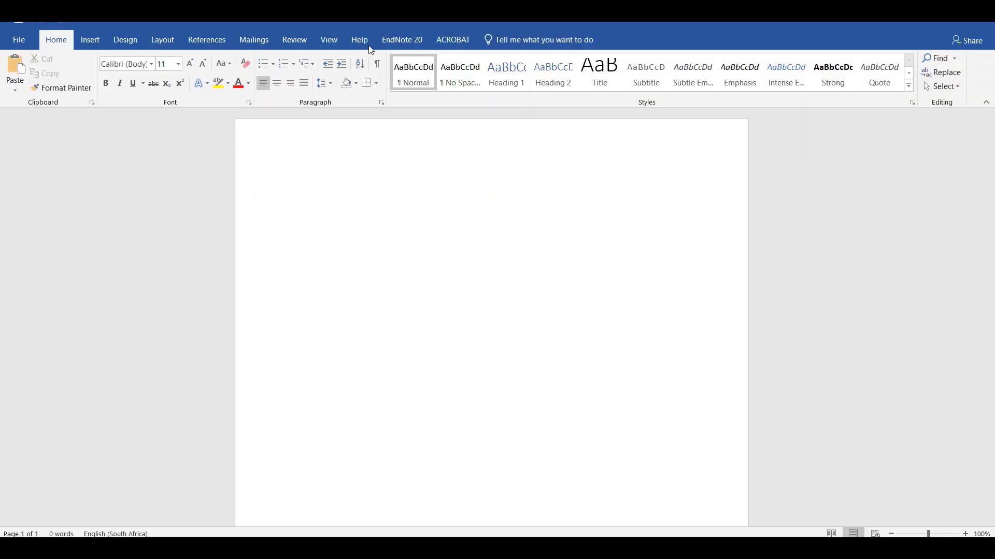
Step: Choose DUT Harvard Style from Select Another Style in Word's EndNote 20 ribbon
click(401, 40)
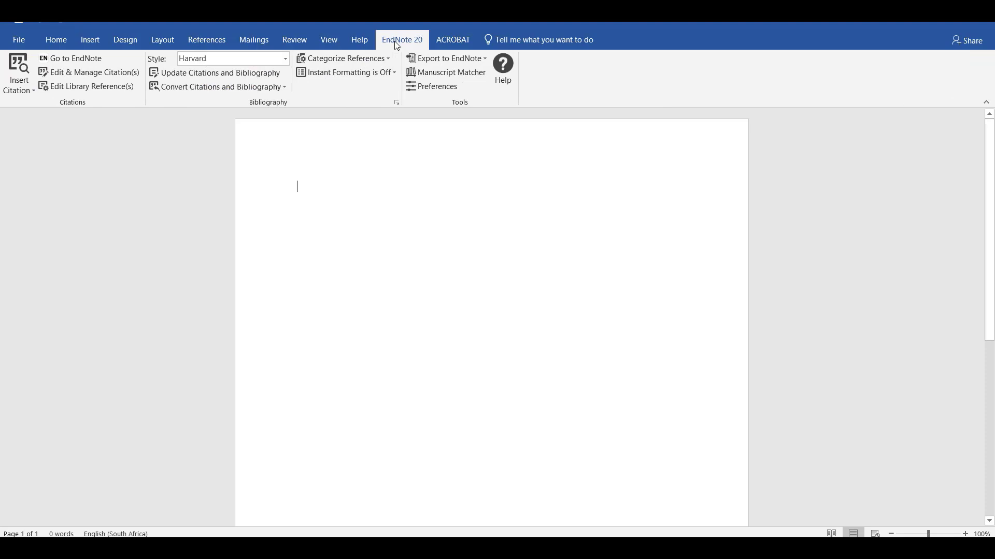
click(284, 58)
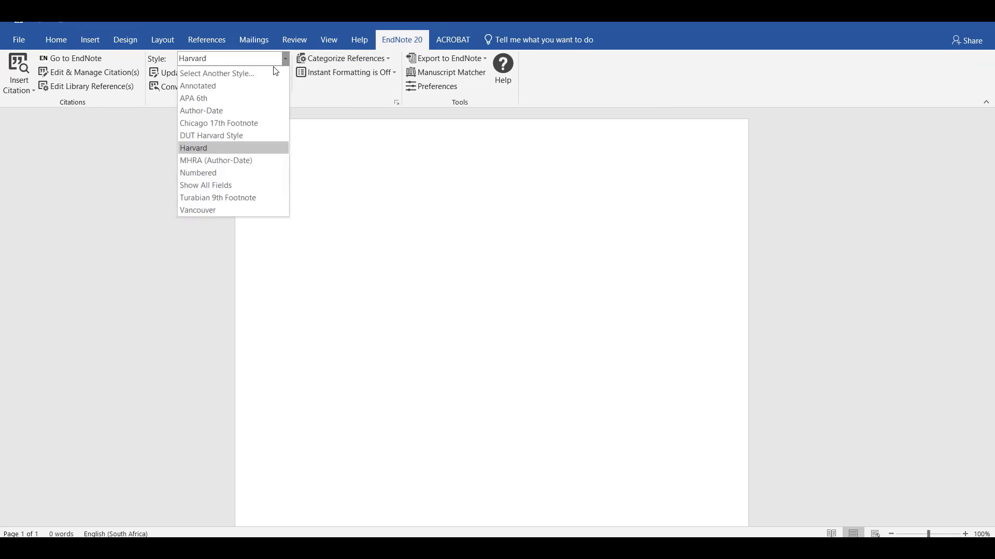
click(216, 73)
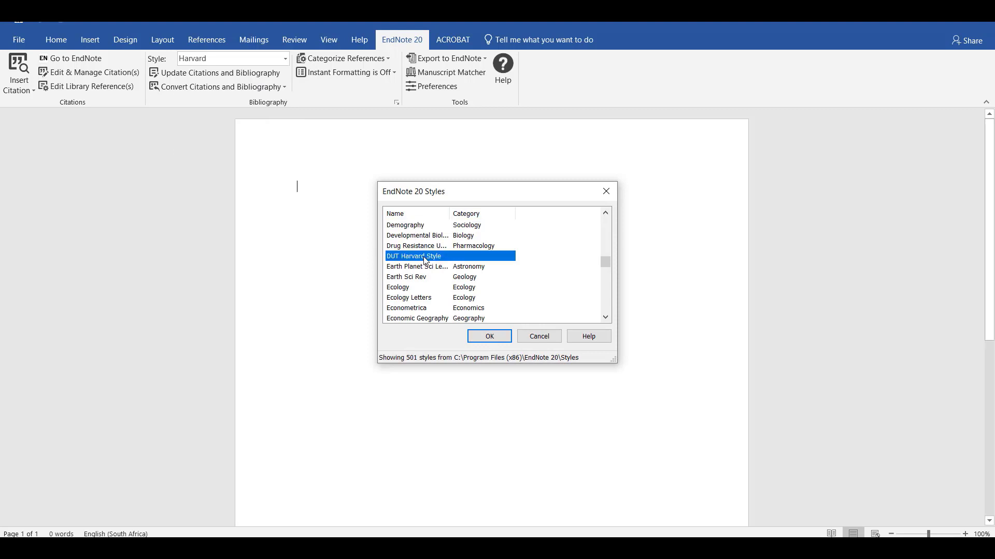
click(488, 335)
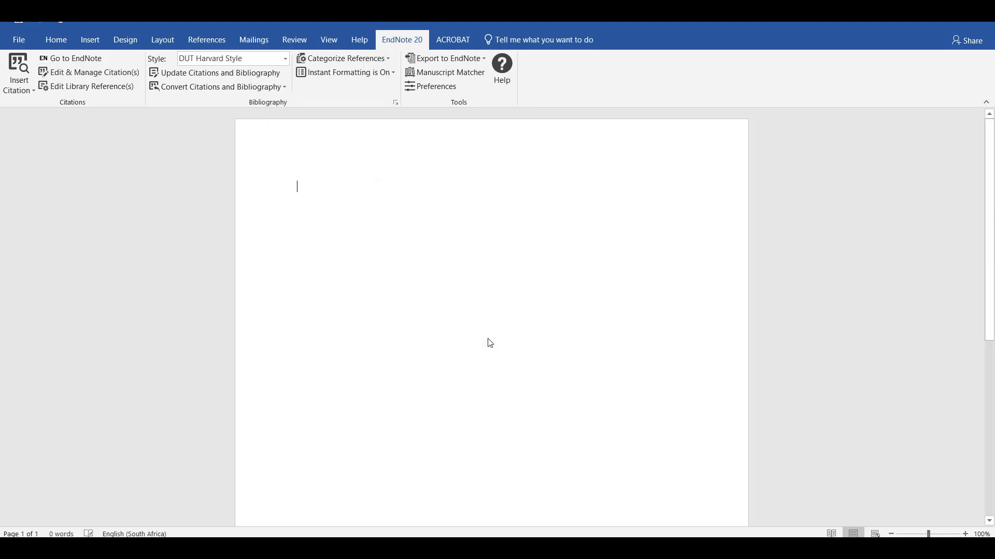